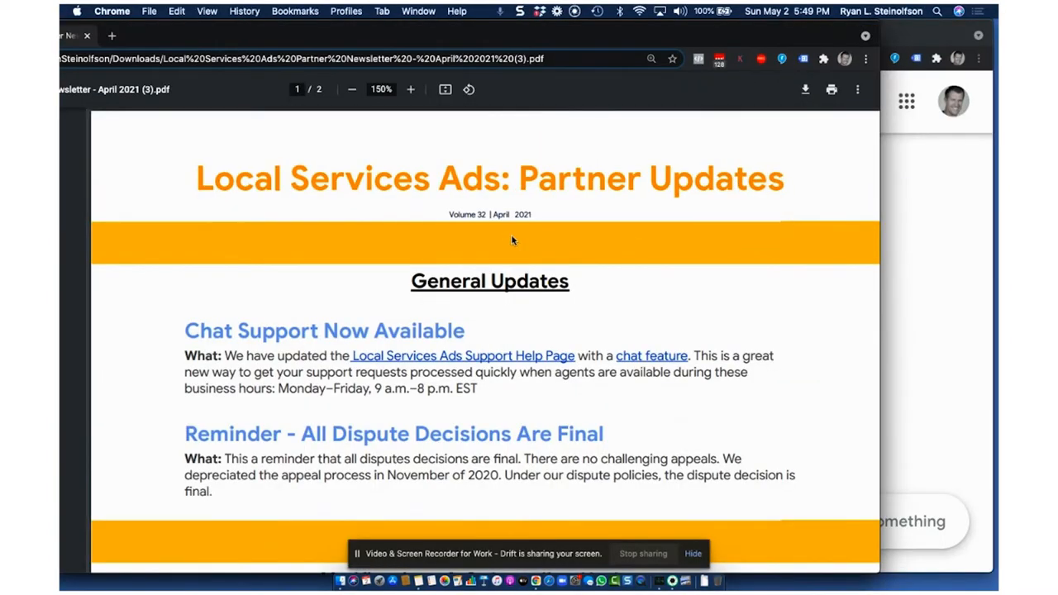
mouse_move(565, 158)
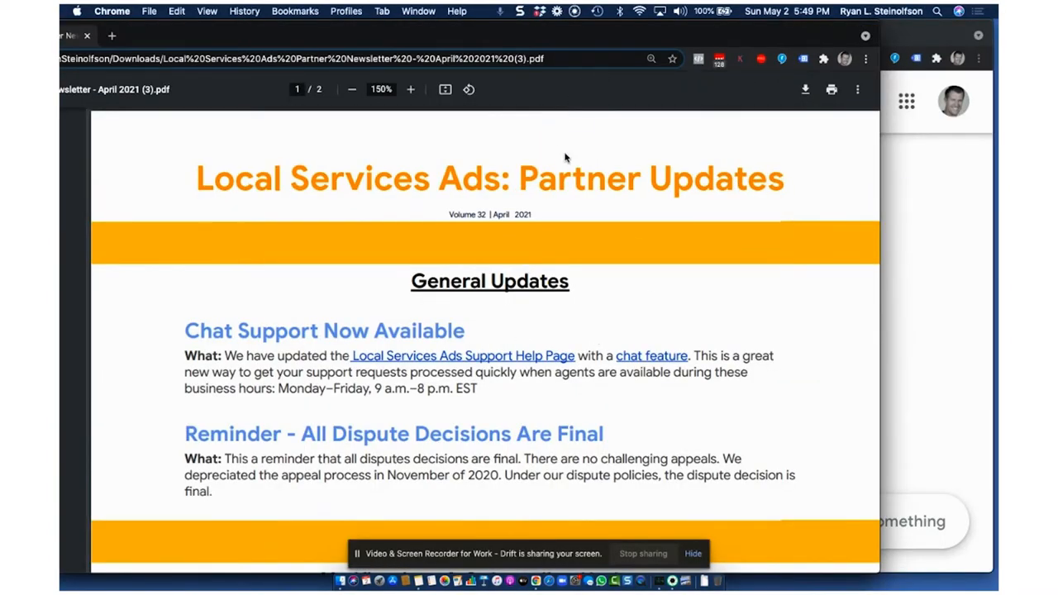
Scroll the newsletter down through Chat Support hours to the dispute-decisions reminder.
scroll(down, 3)
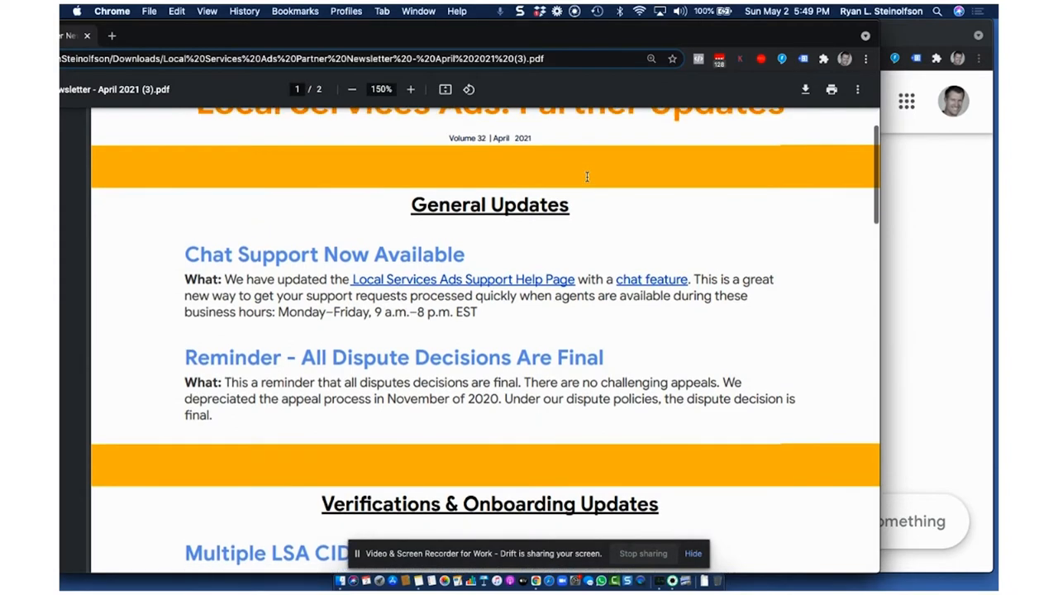
scroll(down, 3)
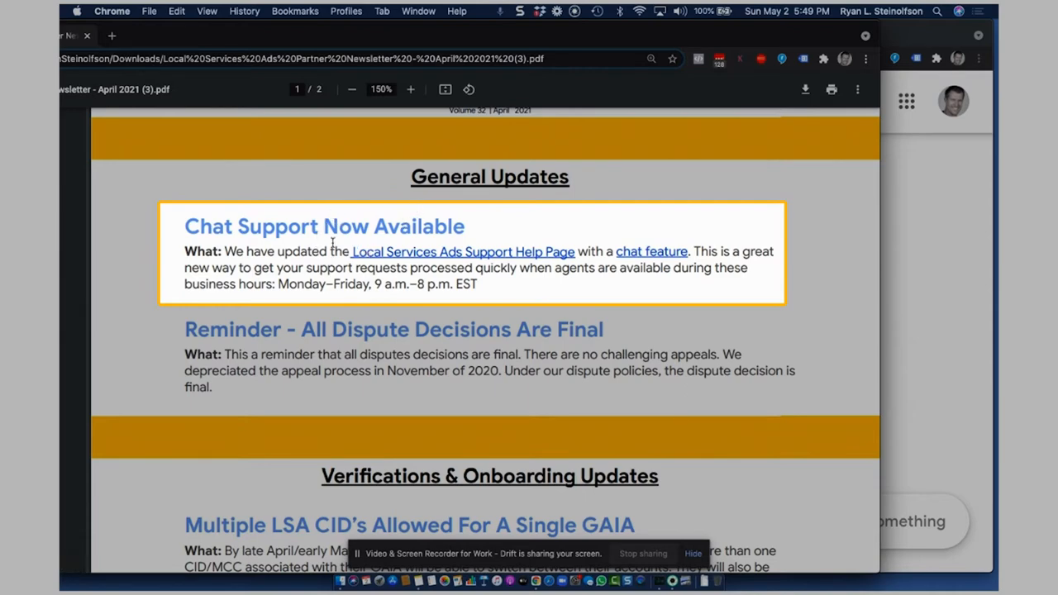
mouse_move(370, 283)
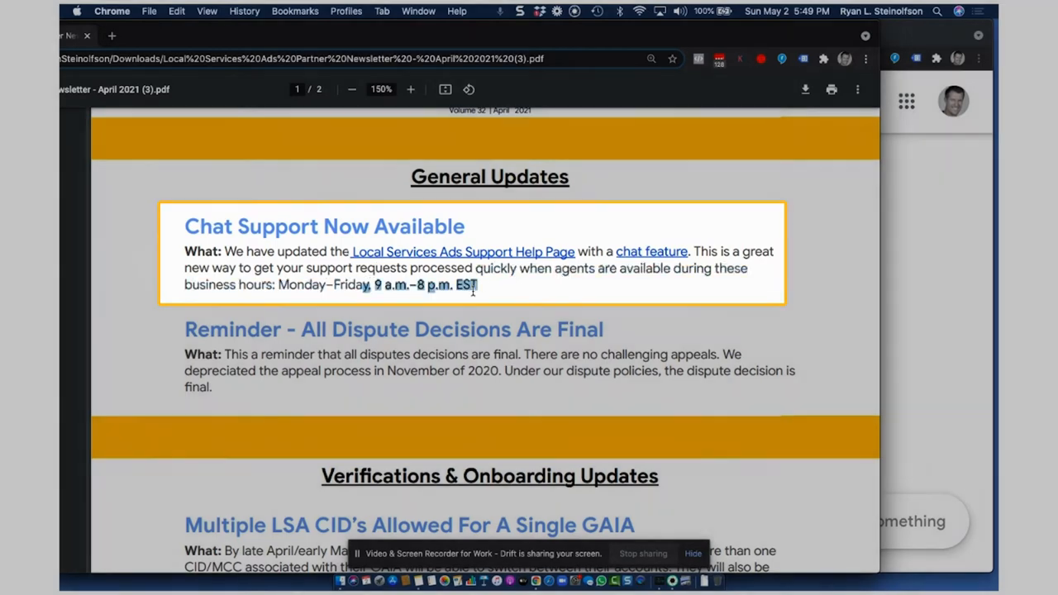
scroll(down, 3)
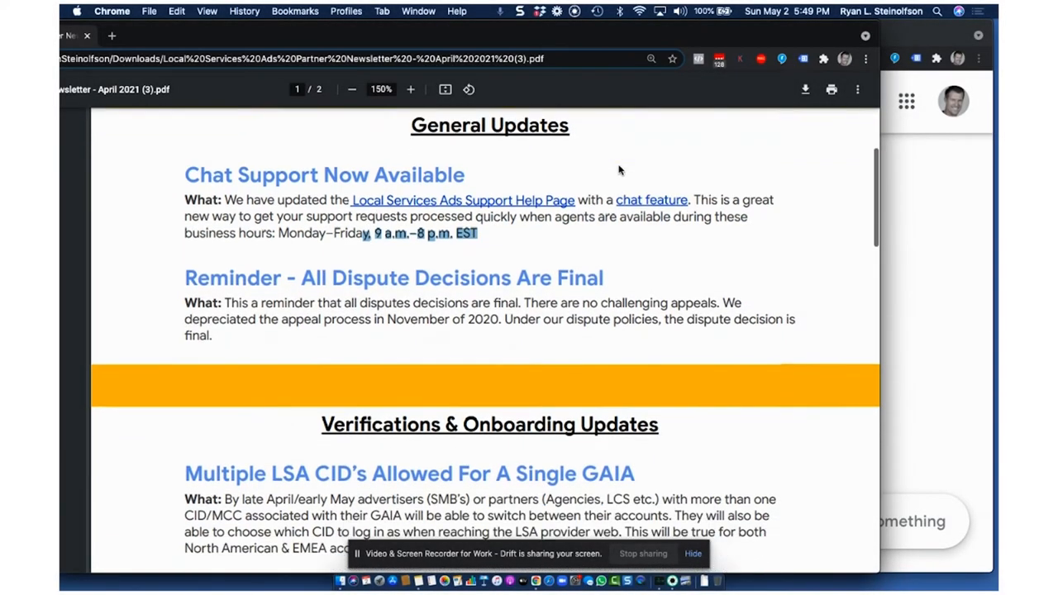
scroll(down, 3)
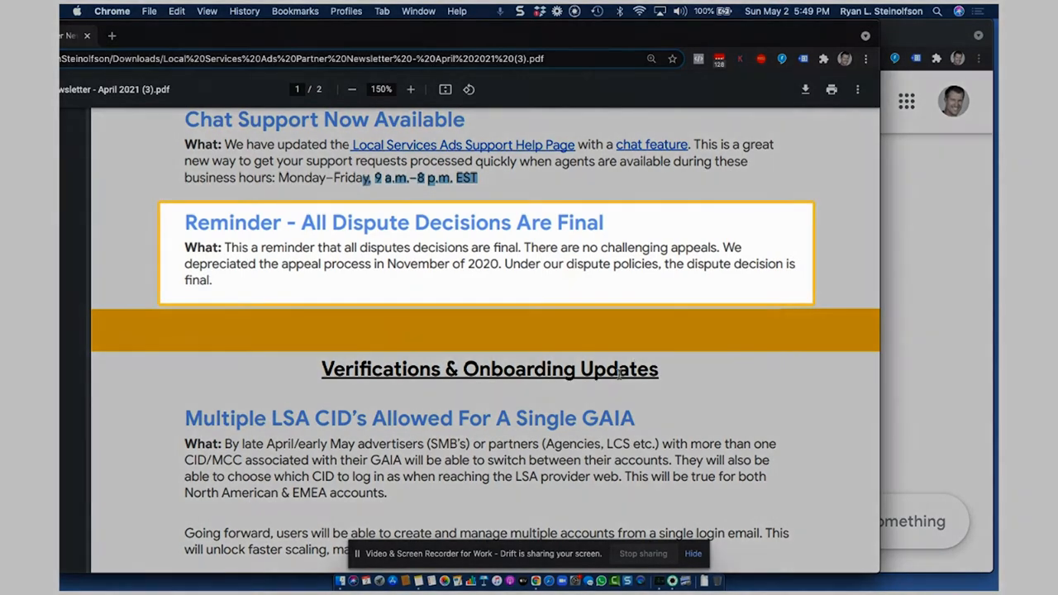
mouse_move(374, 340)
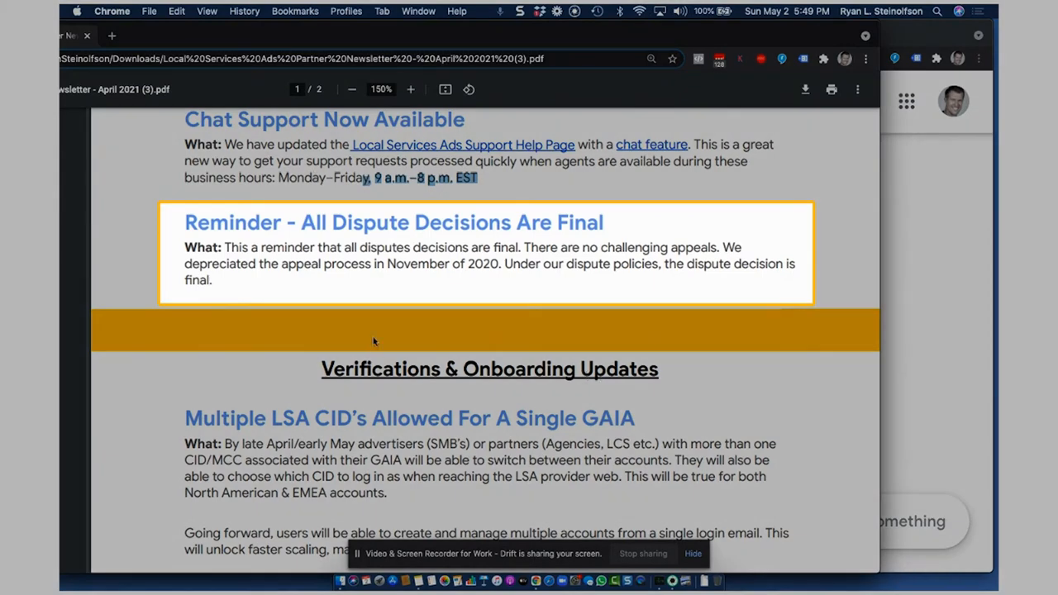
Scroll down until the multiple-LSA-CIDs-per-GAIA item under Verifications & Onboarding is in focus.
scroll(down, 3)
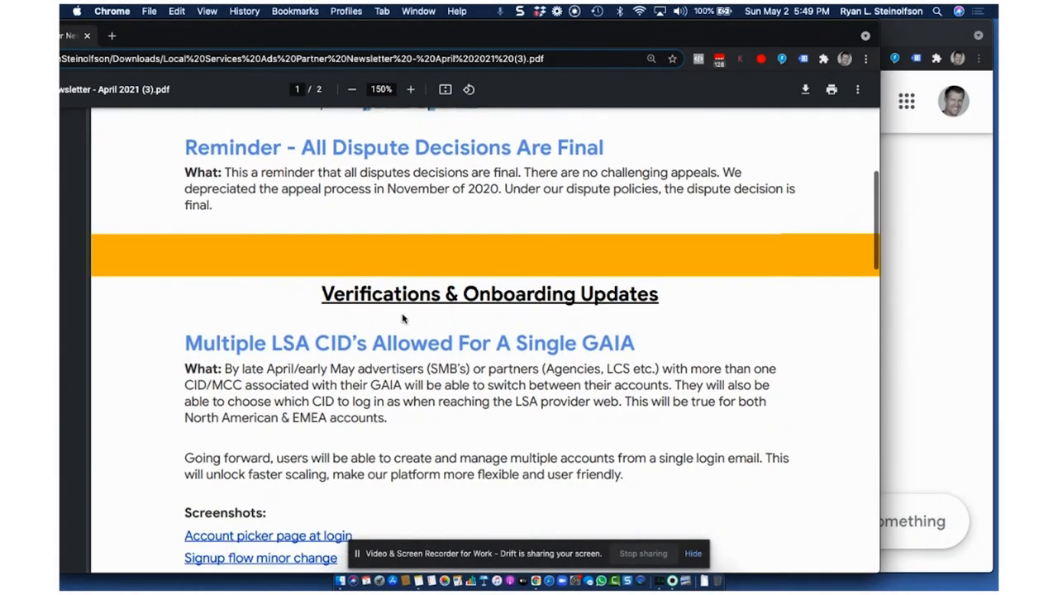
mouse_move(463, 198)
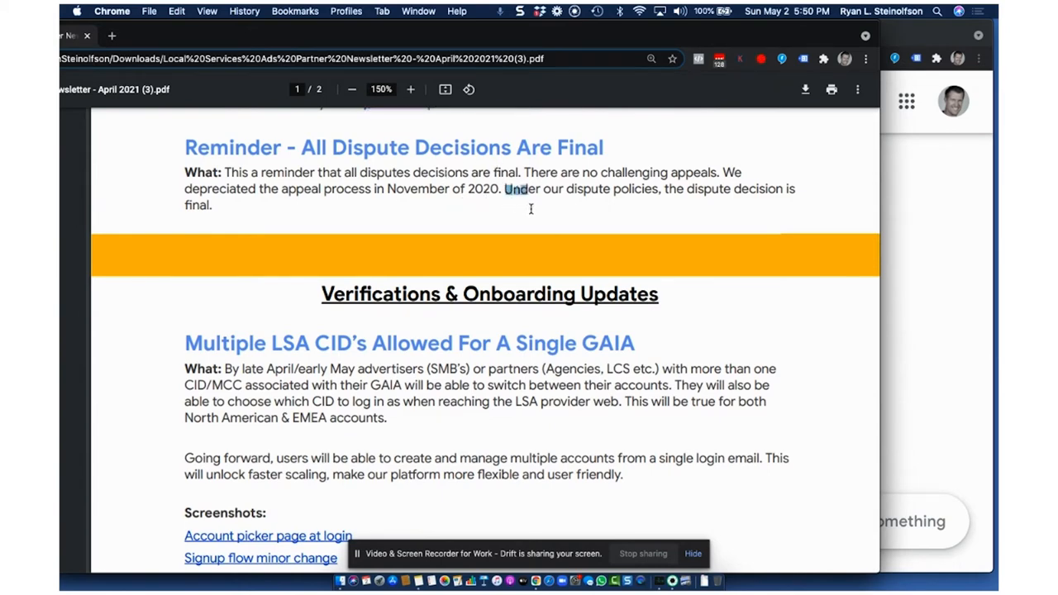
scroll(down, 3)
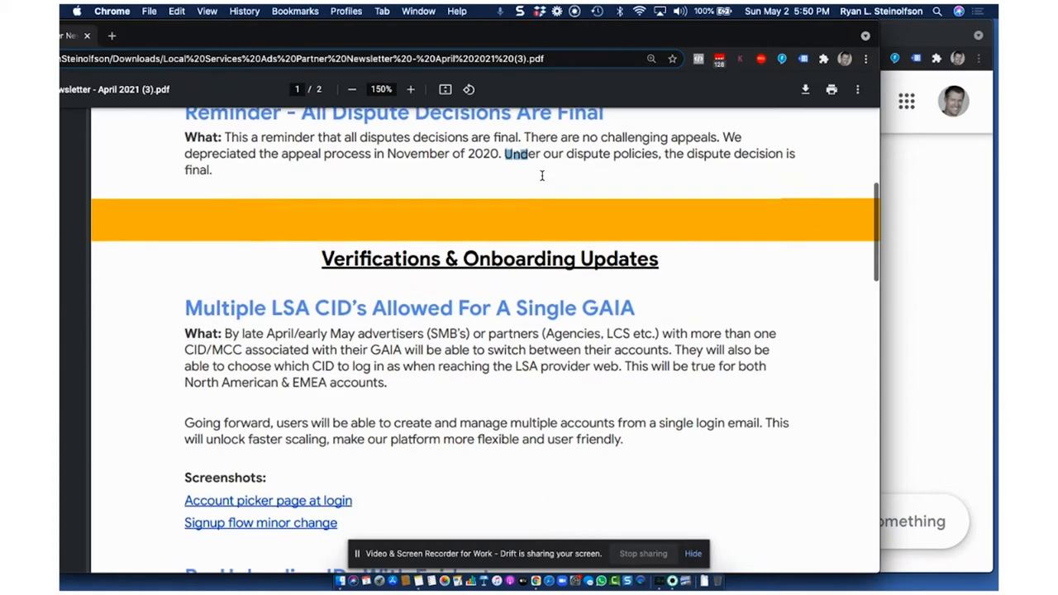
scroll(down, 3)
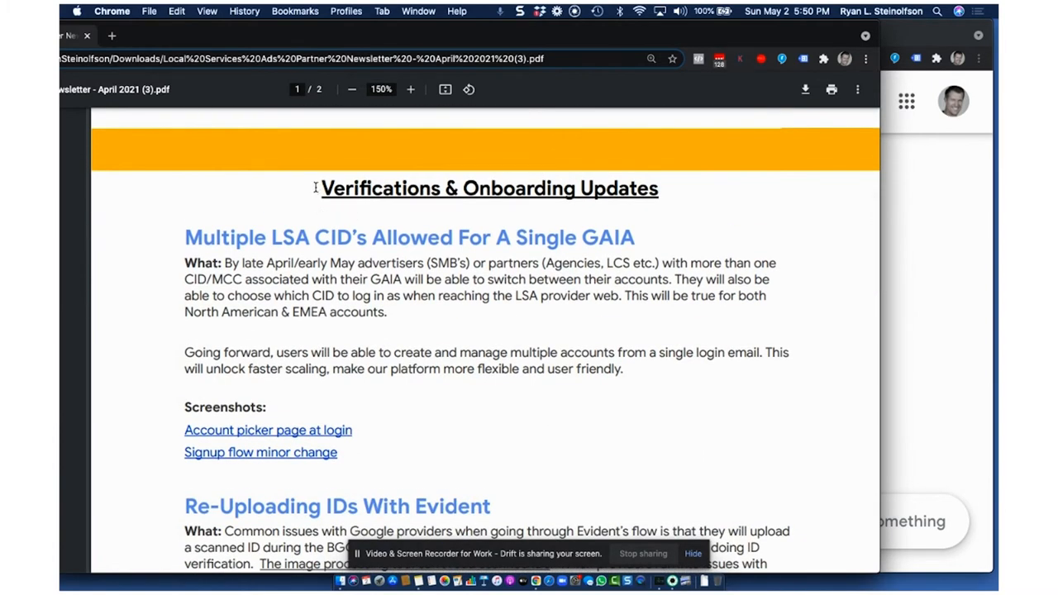
scroll(down, 3)
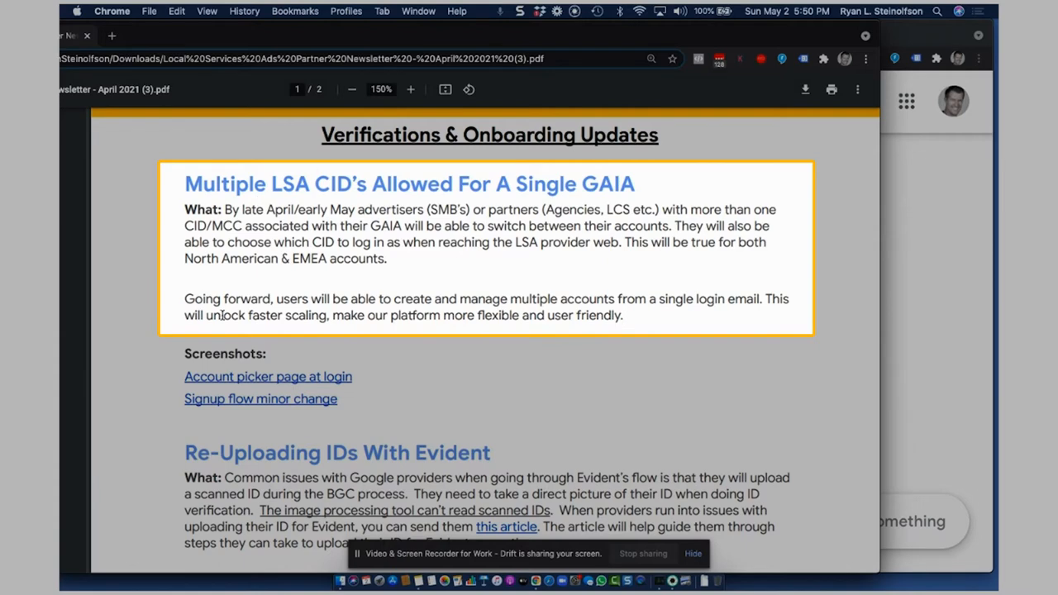
mouse_move(298, 284)
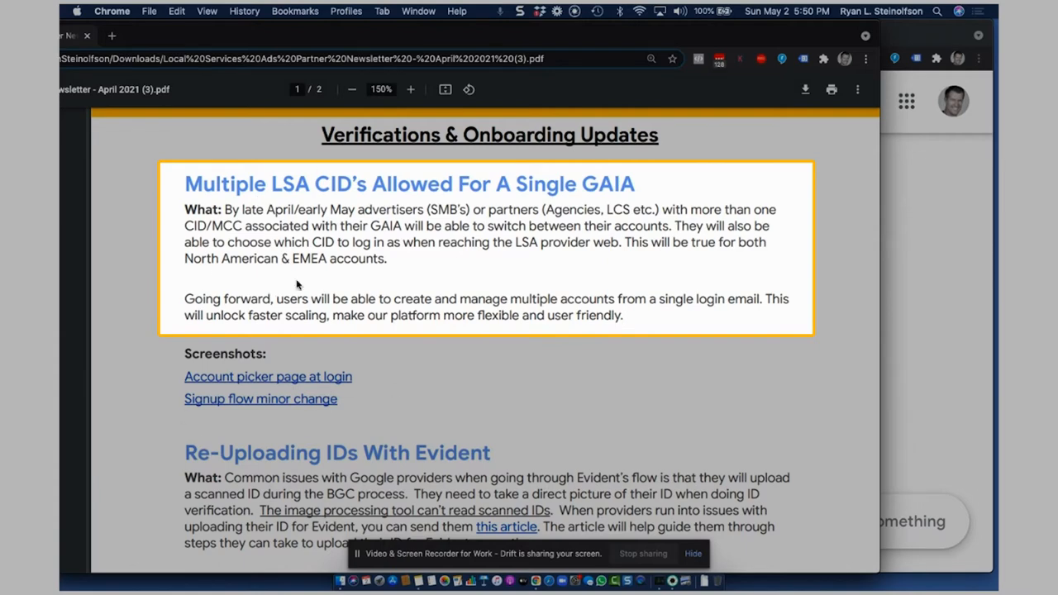
mouse_move(390, 246)
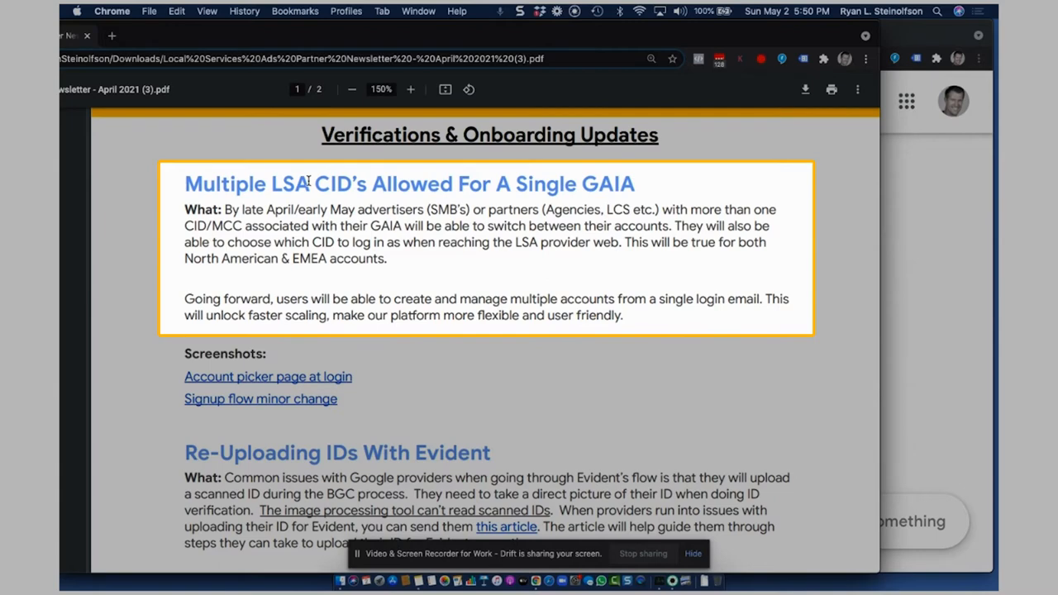
mouse_move(492, 221)
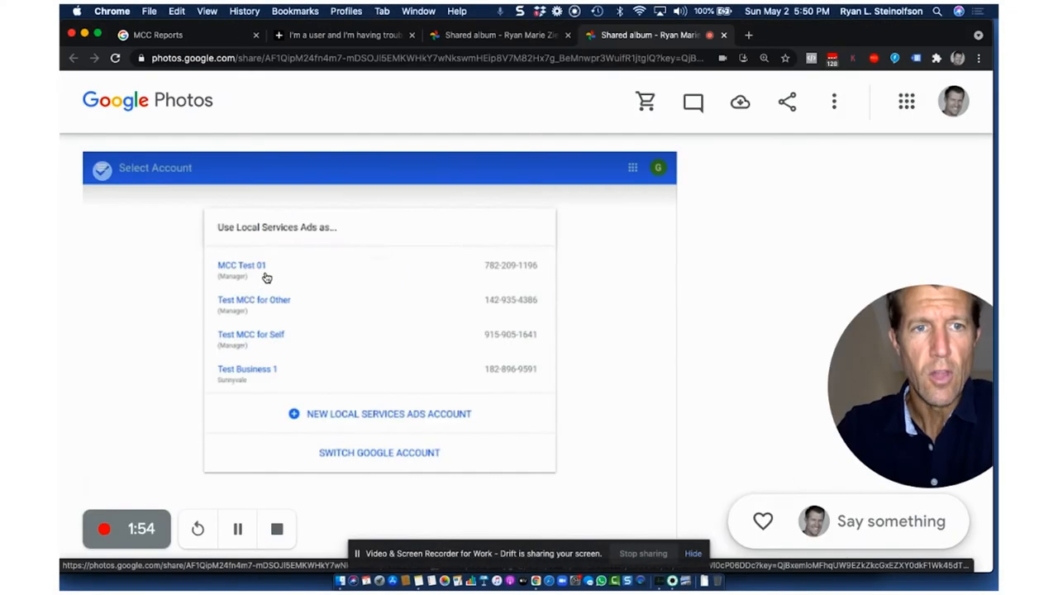
mouse_move(279, 261)
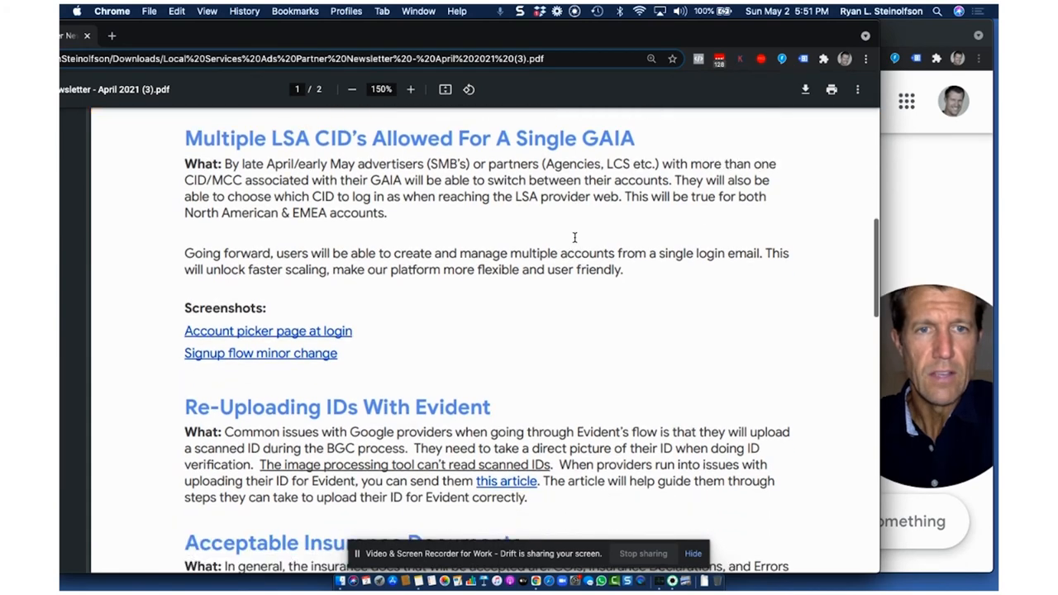
Scroll the newsletter down past the screenshot links to Re-Uploading IDs With Evident.
scroll(down, 3)
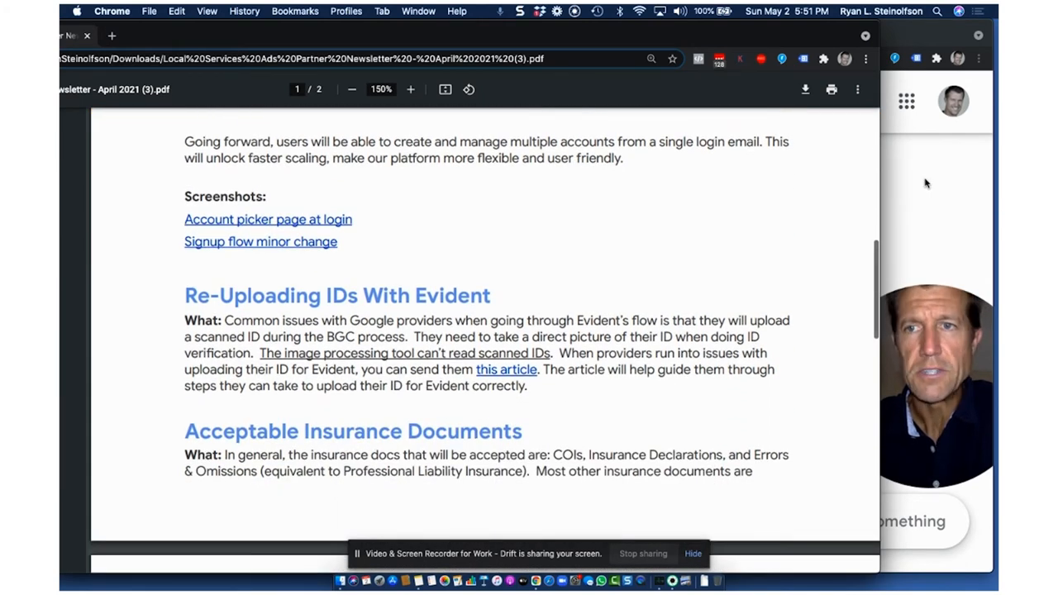
click(496, 35)
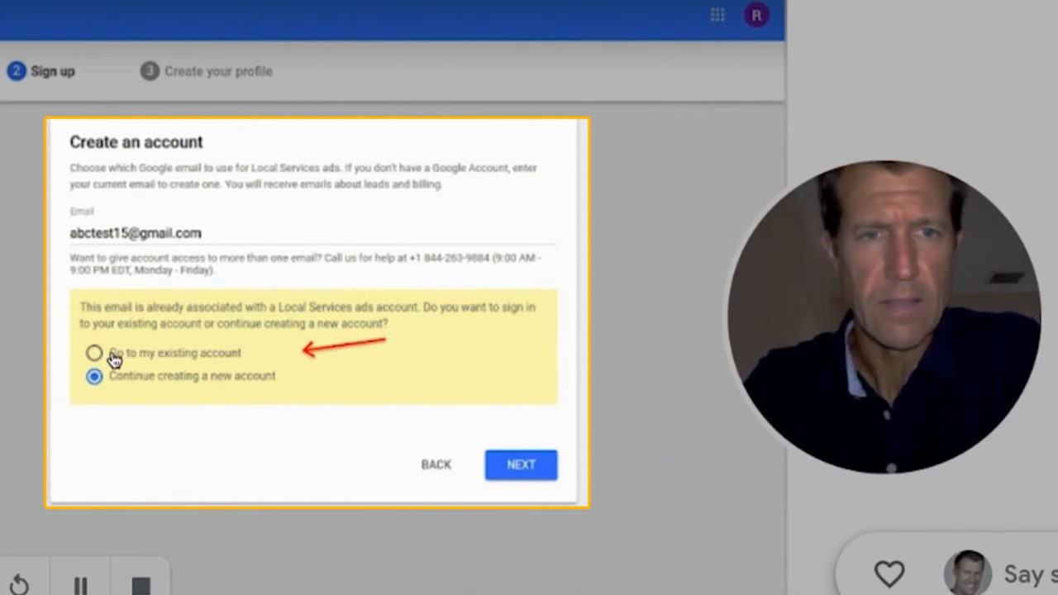
mouse_move(534, 89)
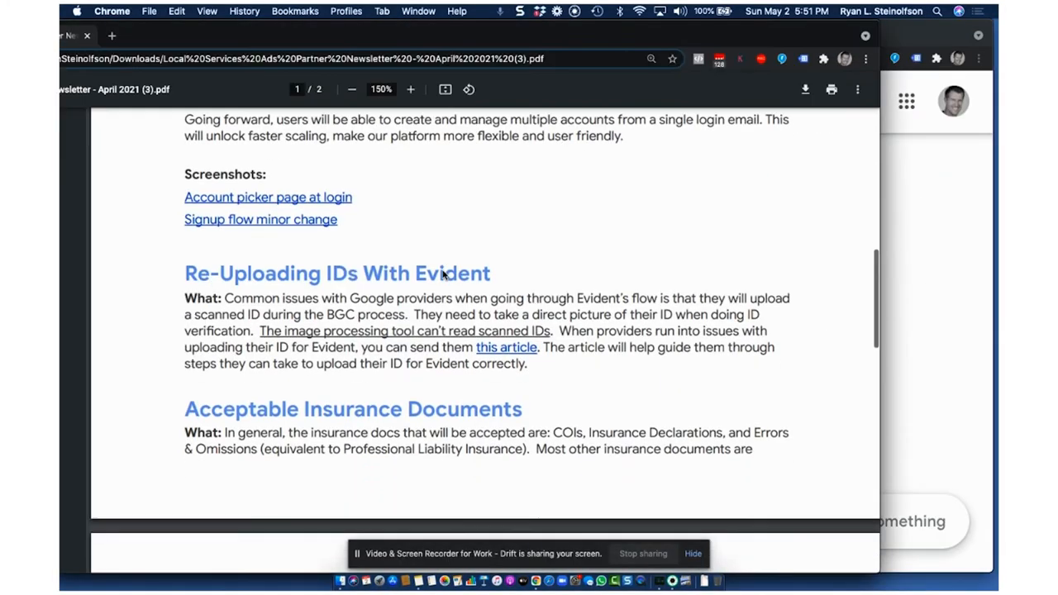
Scroll the newsletter down toward the signup-flow screenshot link.
scroll(down, 3)
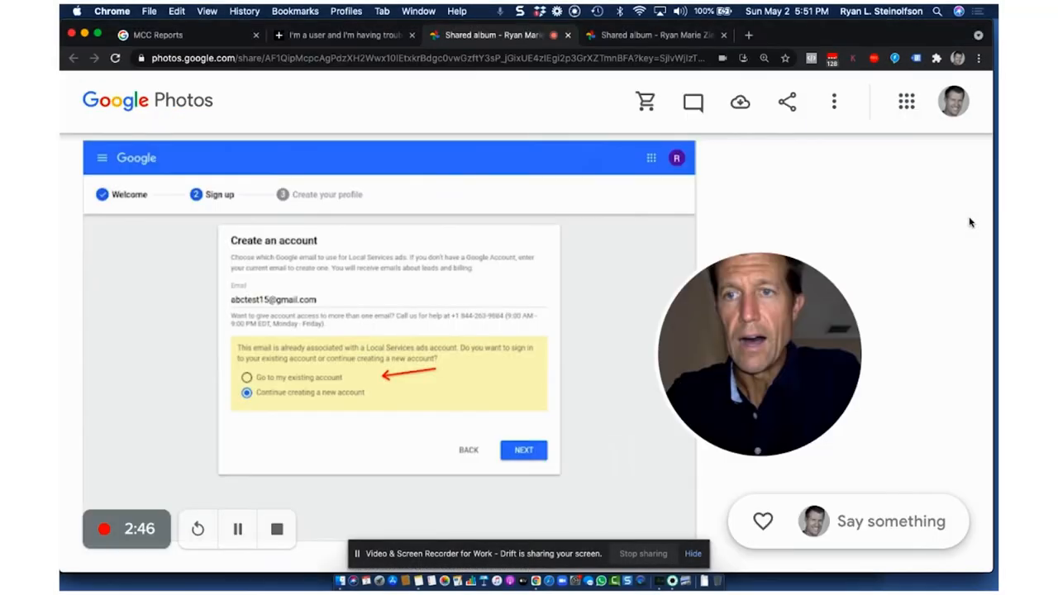
mouse_move(329, 36)
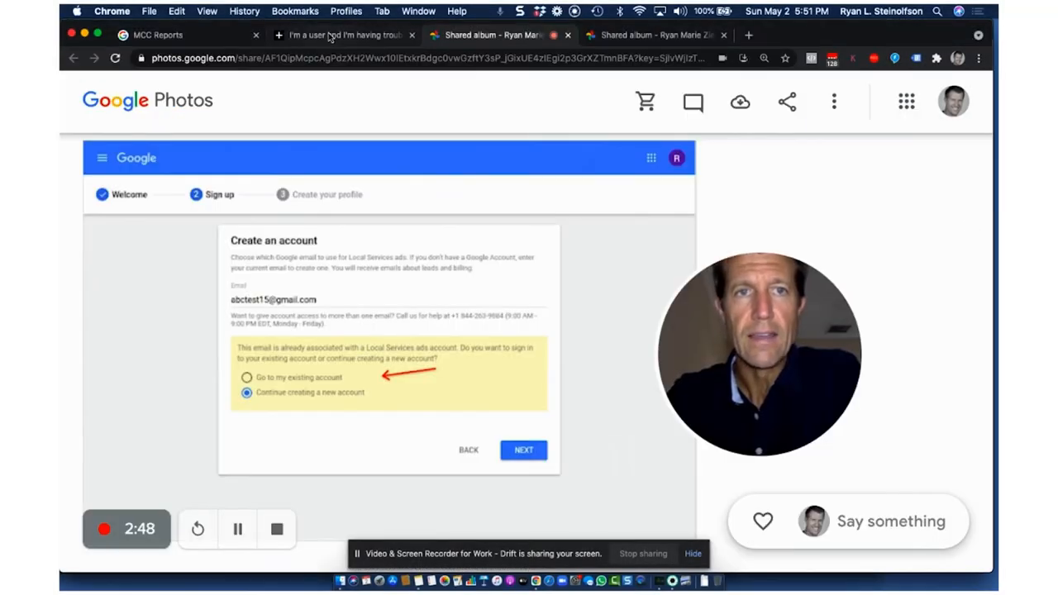
Read the Evident help article on ID upload trouble down to its Identity Document Upload Checklist.
click(338, 34)
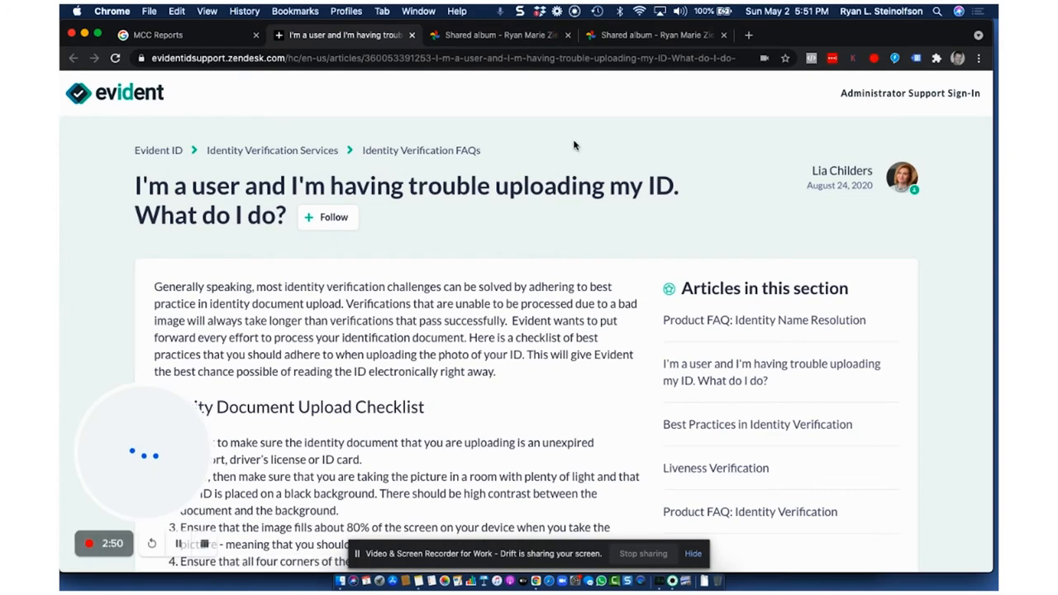
scroll(down, 3)
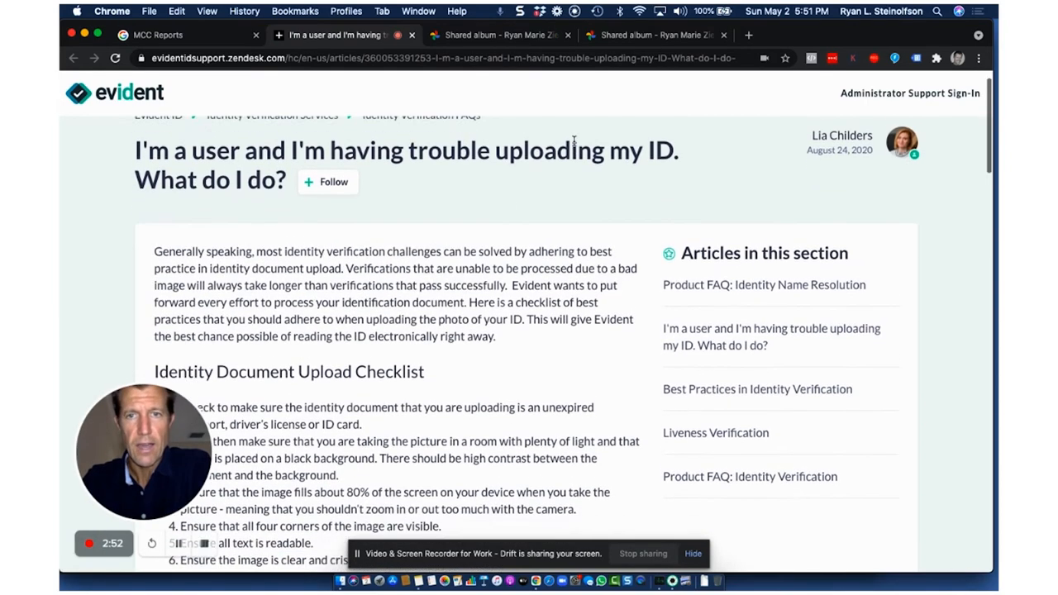
scroll(up, 3)
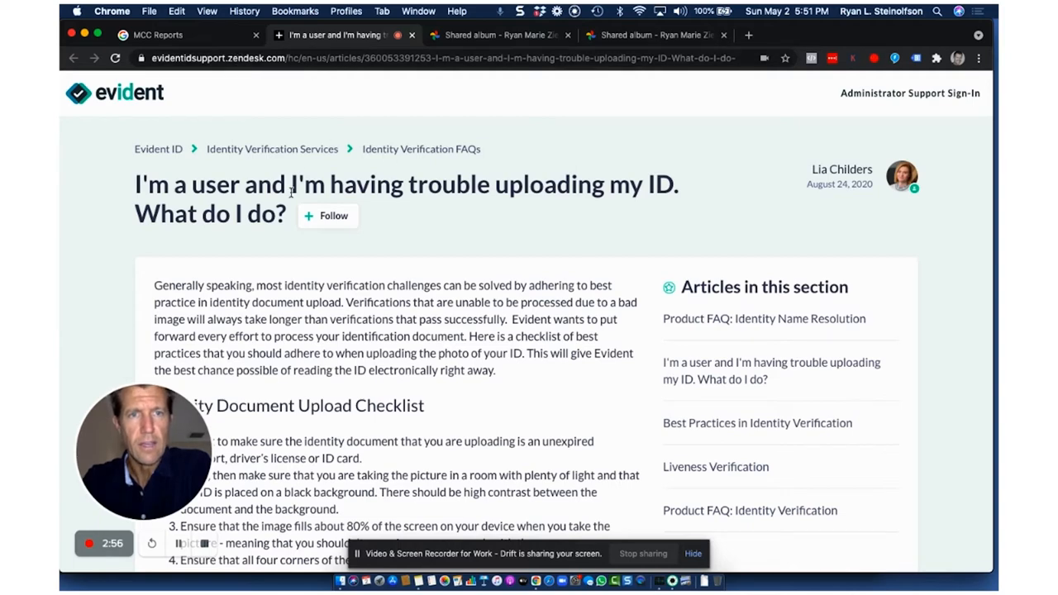
mouse_move(339, 253)
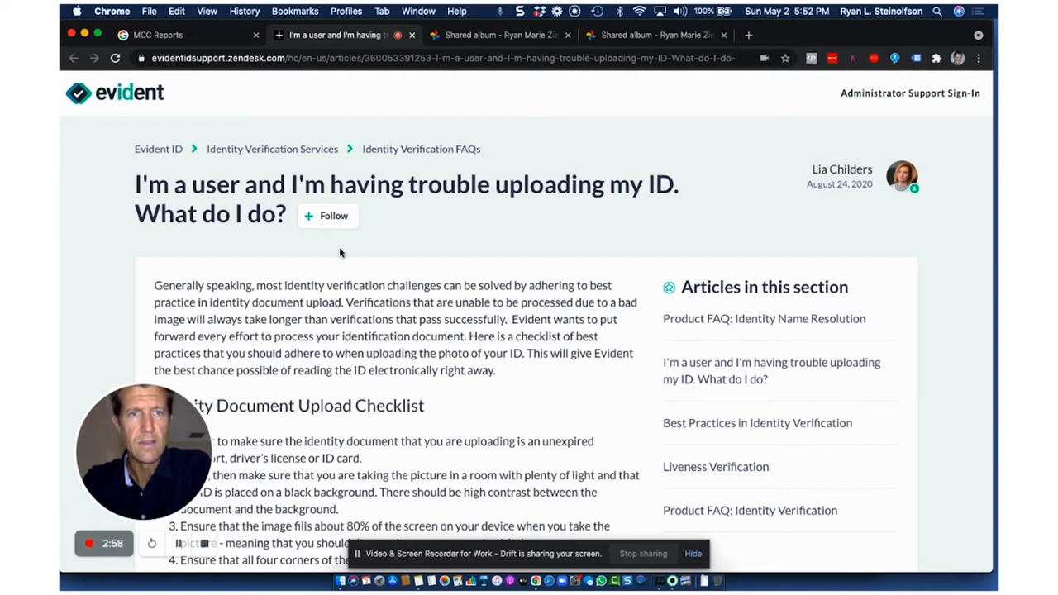
scroll(down, 3)
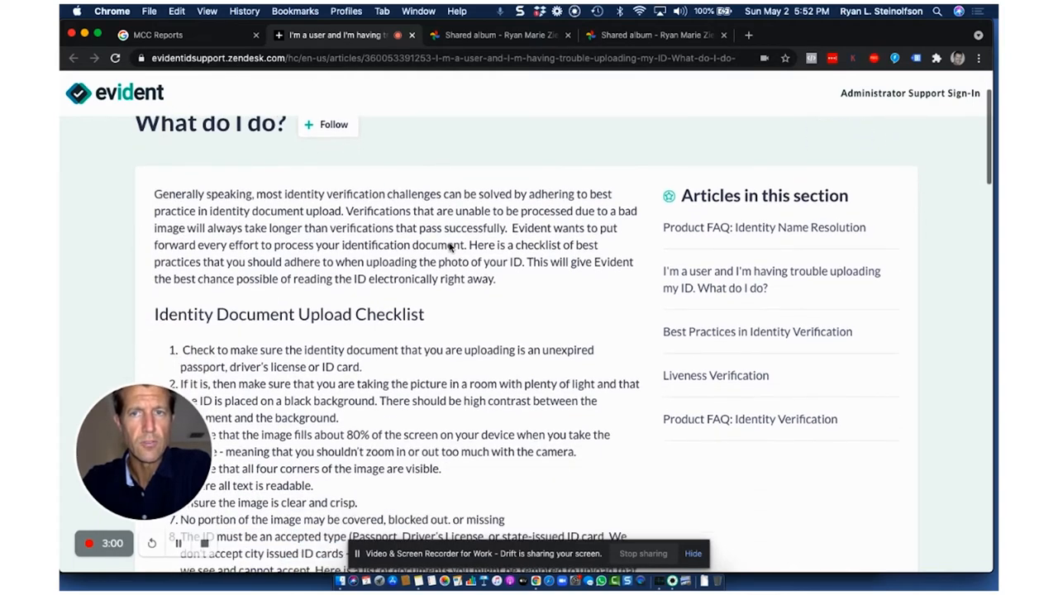
scroll(down, 3)
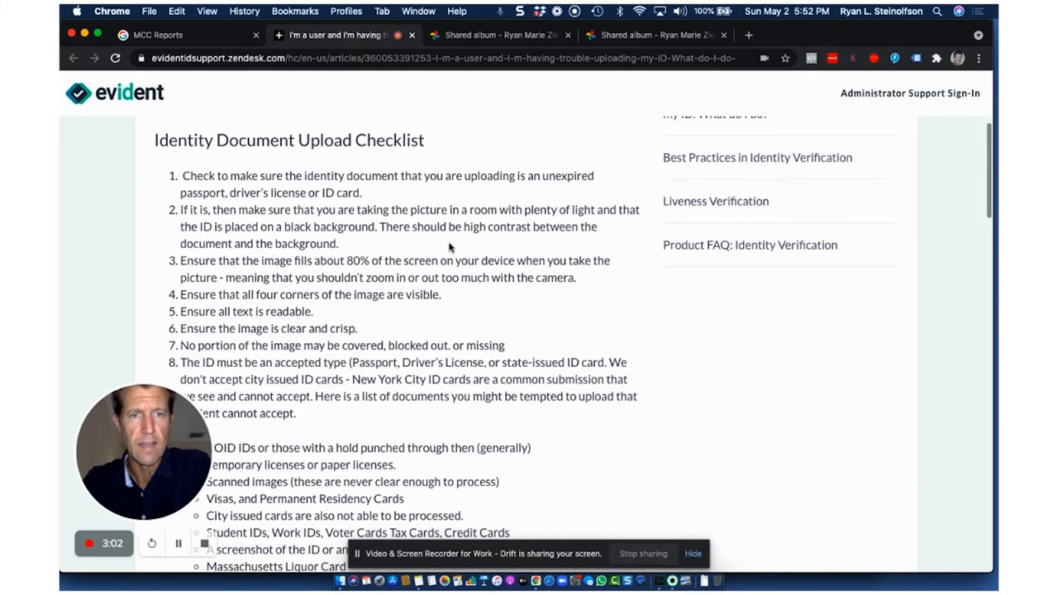
scroll(up, 3)
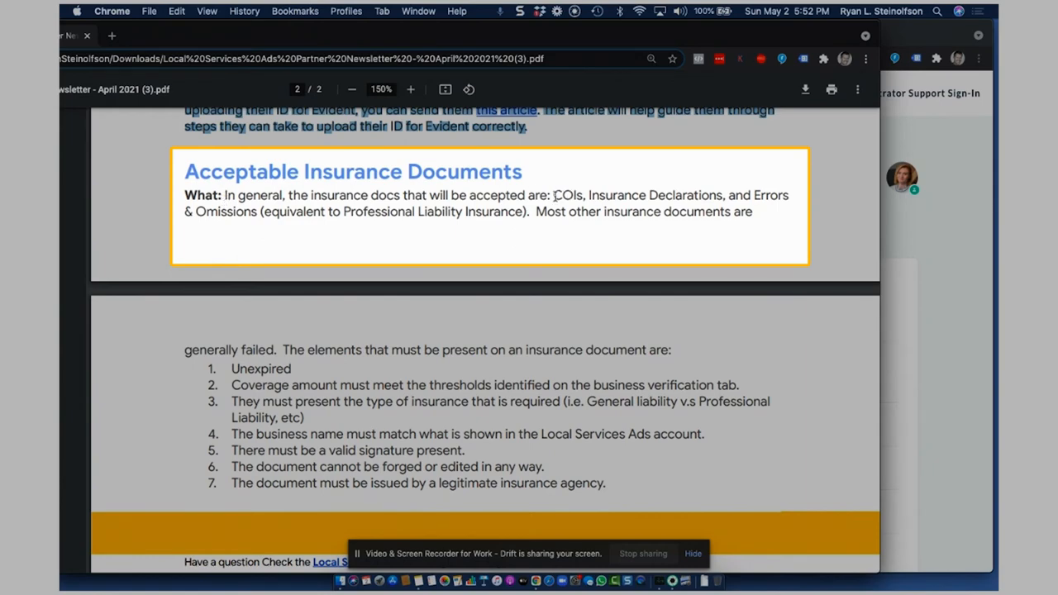
mouse_move(592, 195)
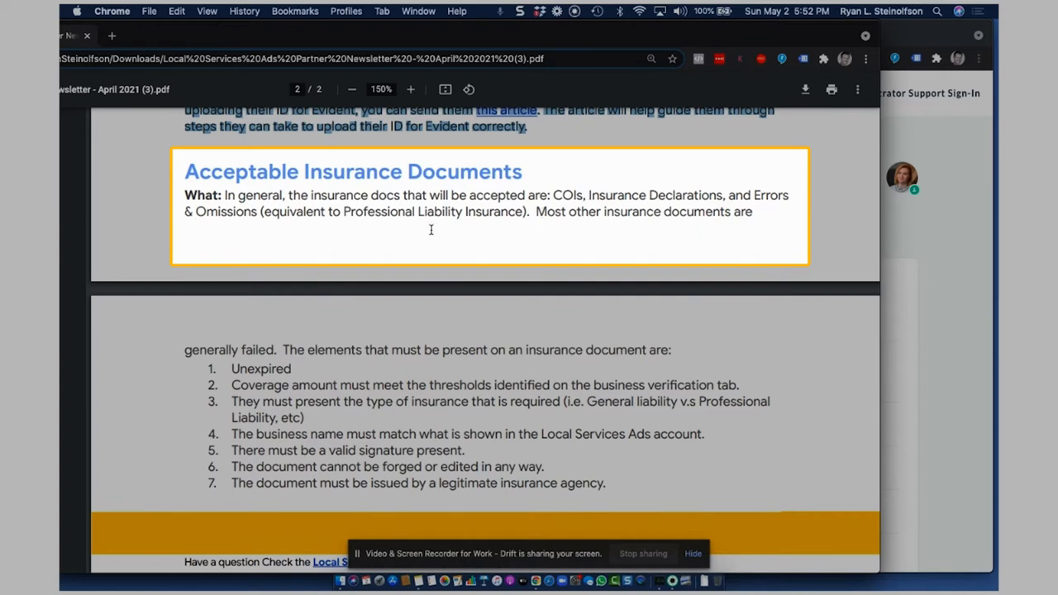
mouse_move(446, 210)
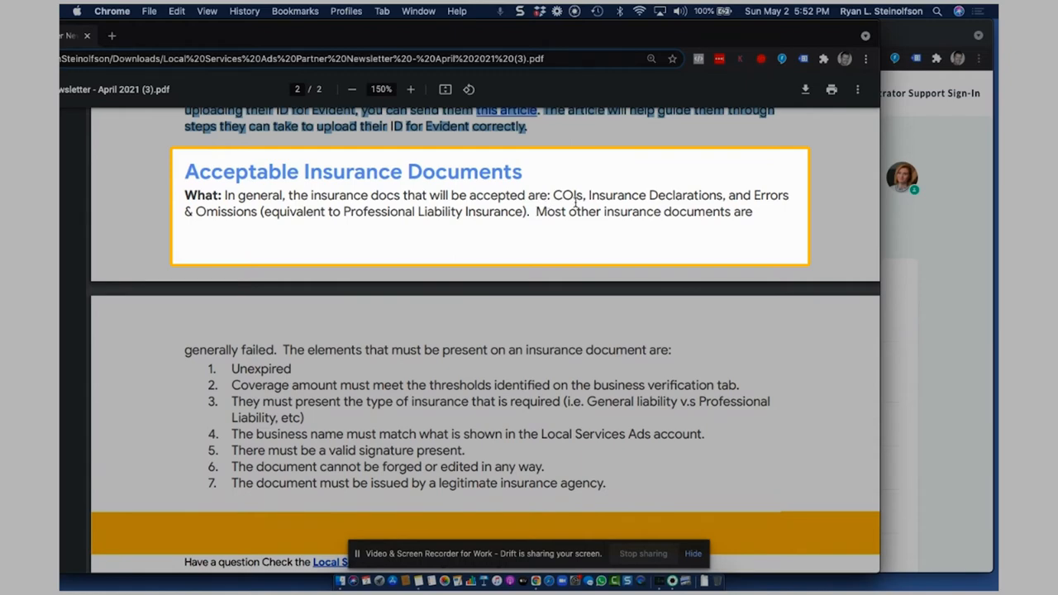
Scroll down to the list of seven required insurance-document elements on page 2.
scroll(down, 3)
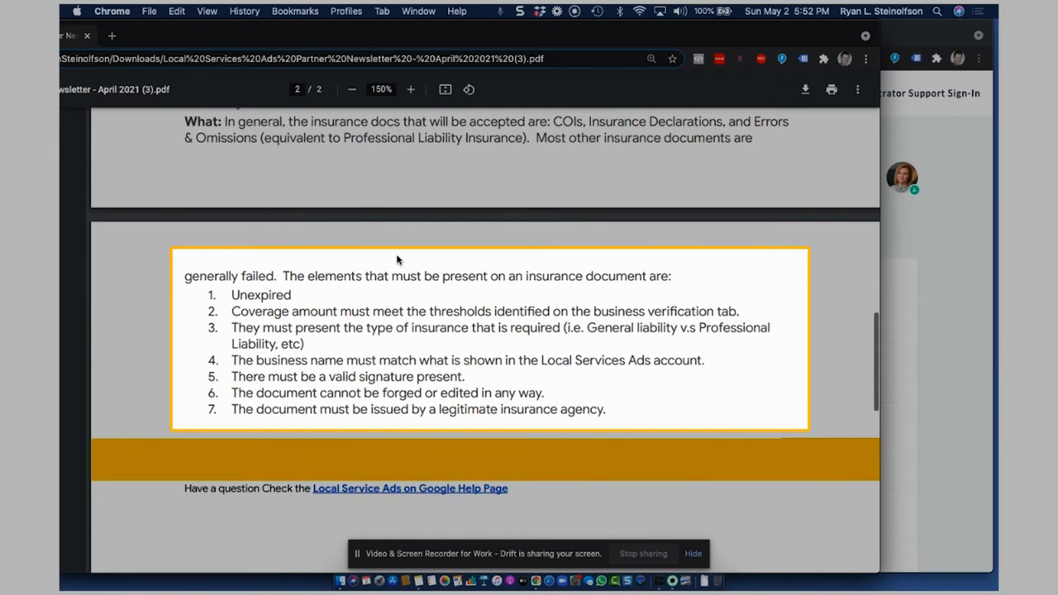
Scroll back up past Verifications & Onboarding to General Updates with the Chat Support item at top.
scroll(up, 3)
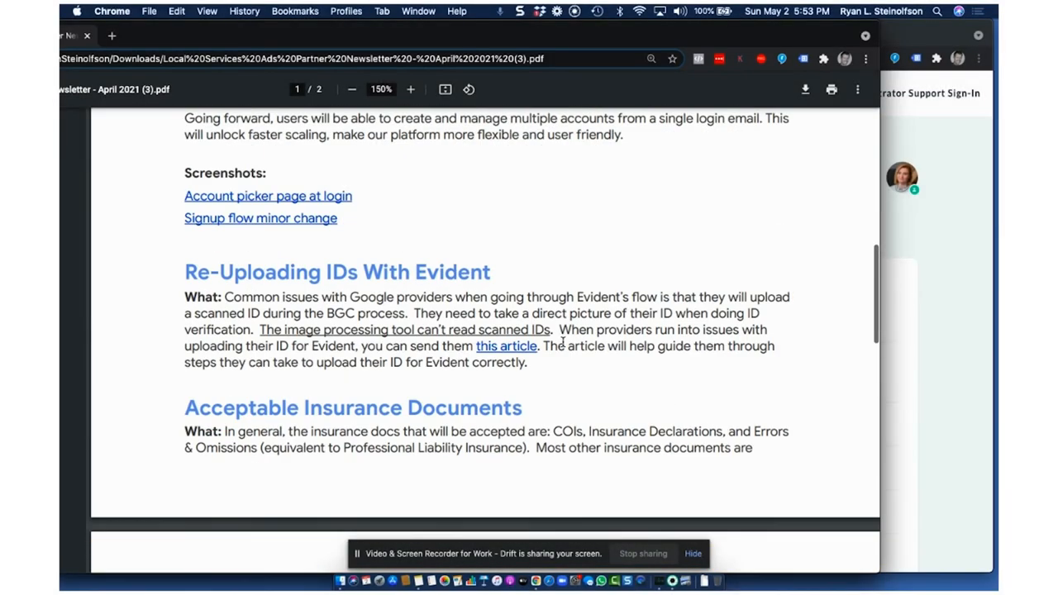
scroll(up, 3)
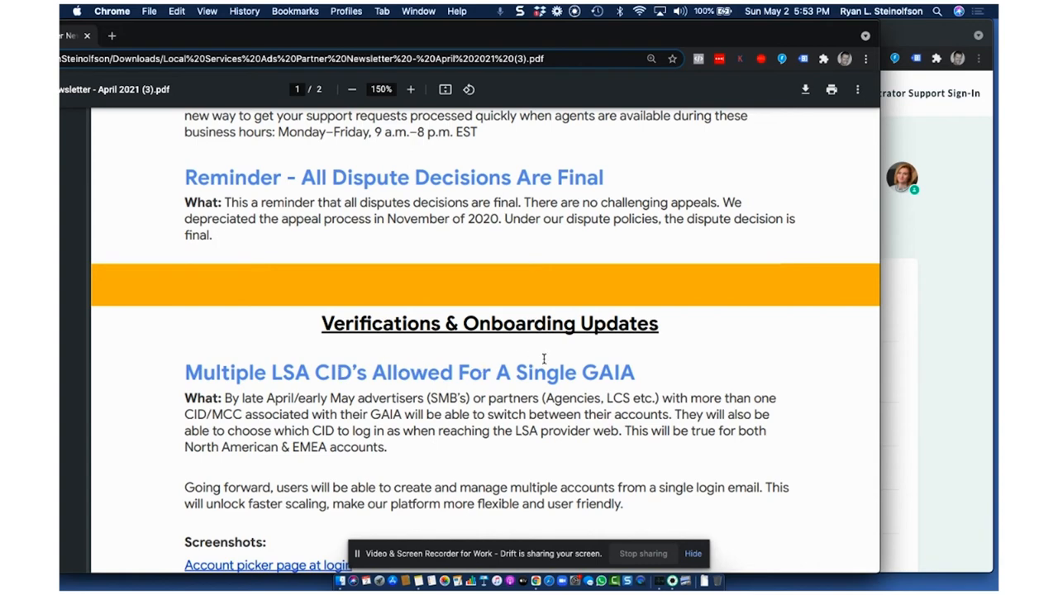
scroll(up, 3)
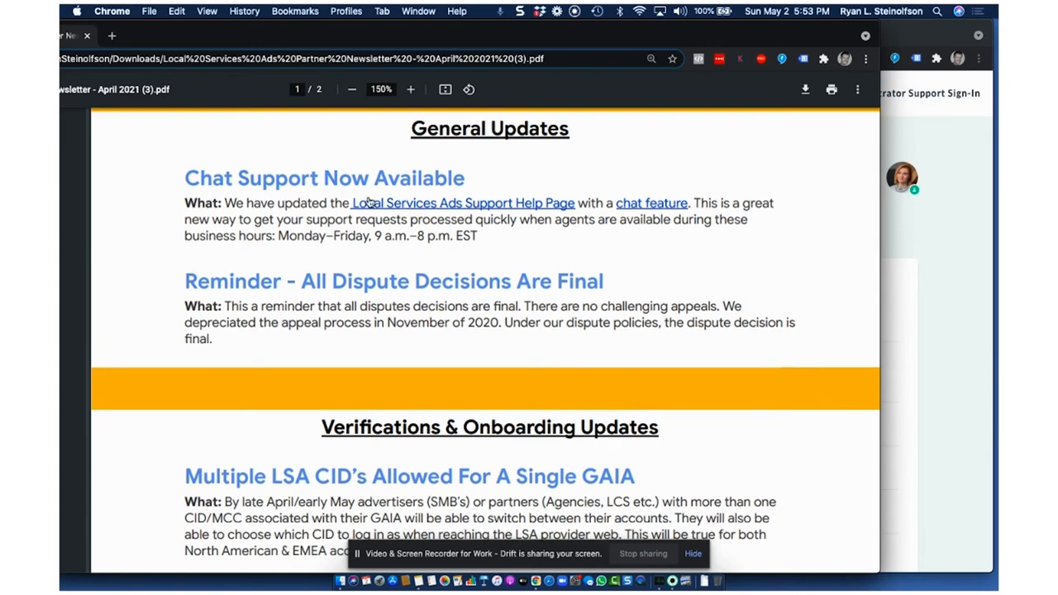
mouse_move(294, 175)
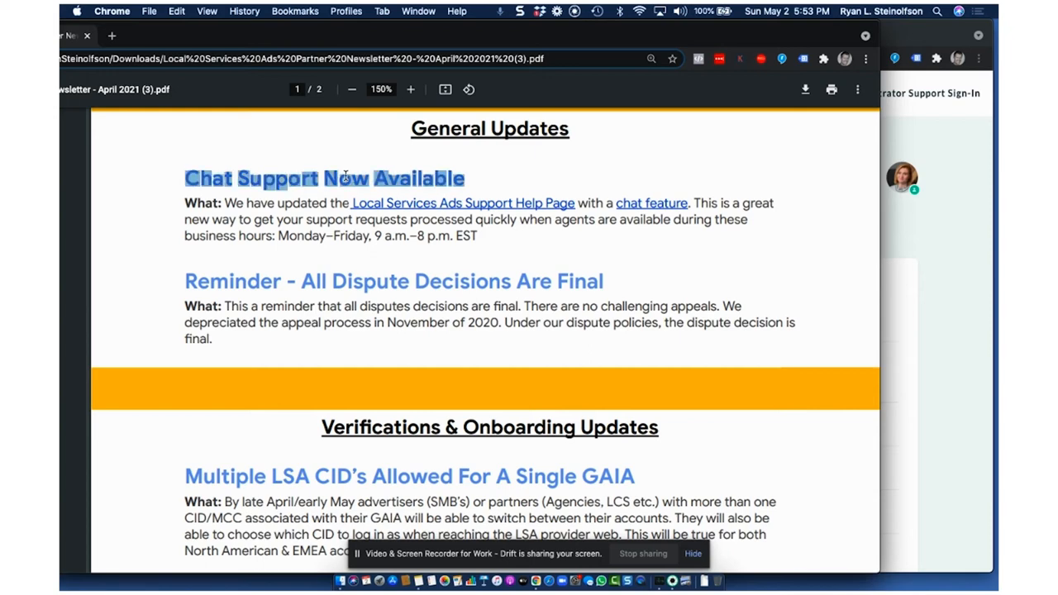
mouse_move(192, 182)
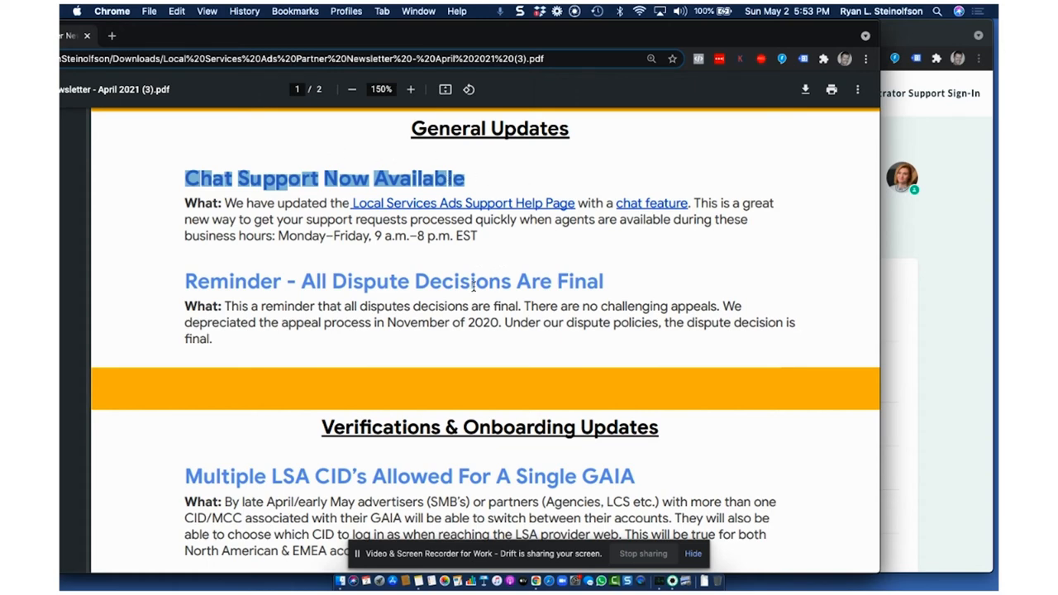
scroll(down, 3)
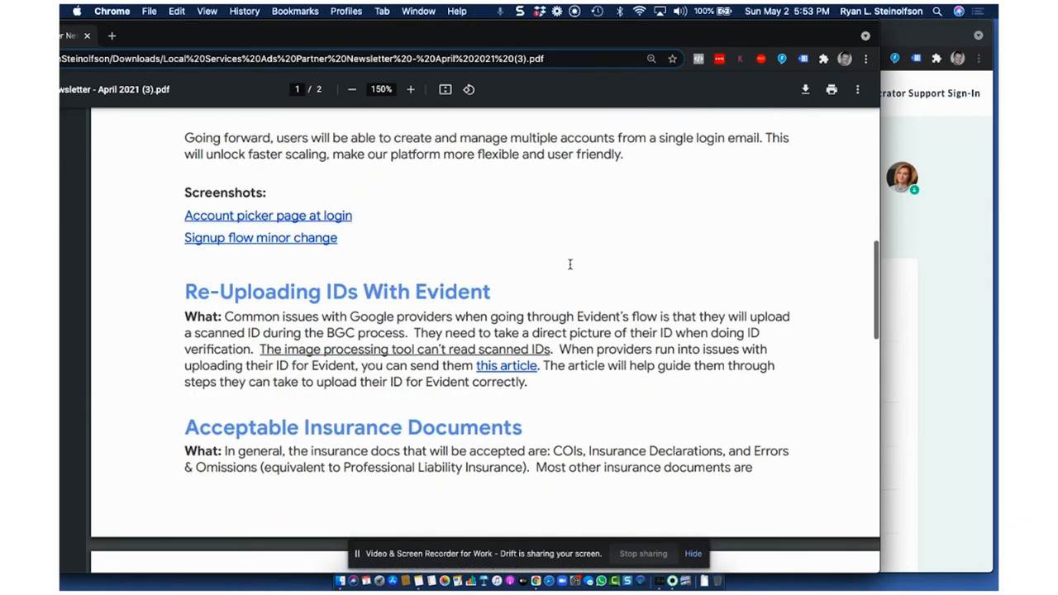
scroll(down, 3)
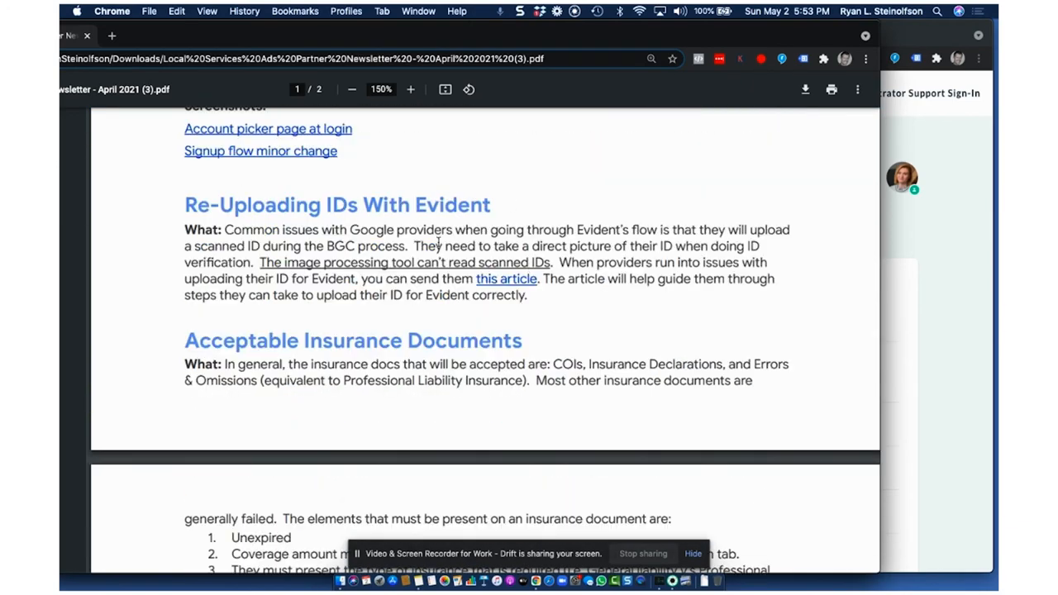
mouse_move(537, 205)
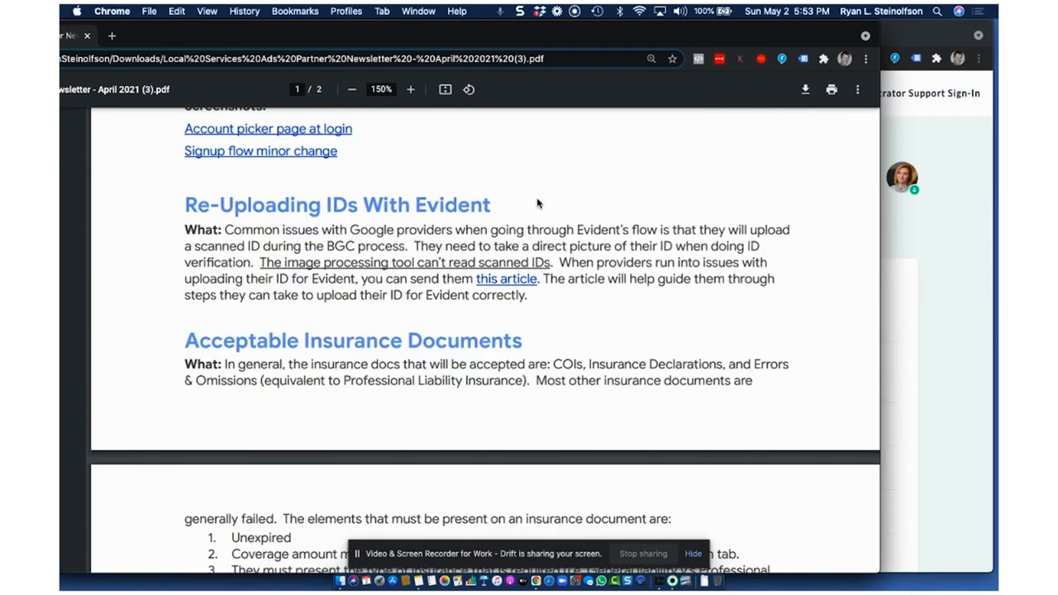
scroll(down, 3)
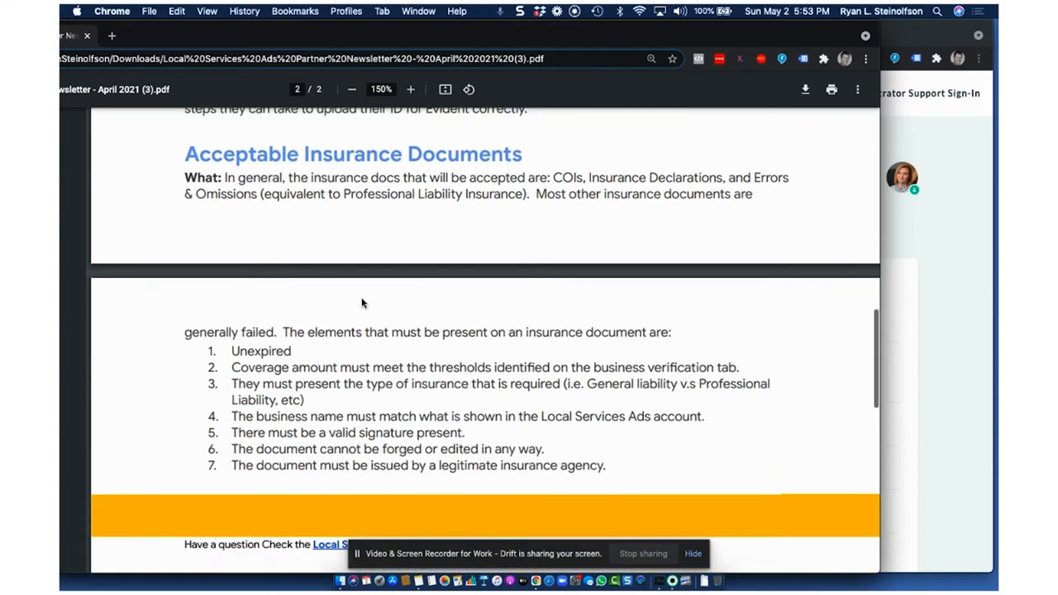
scroll(up, 3)
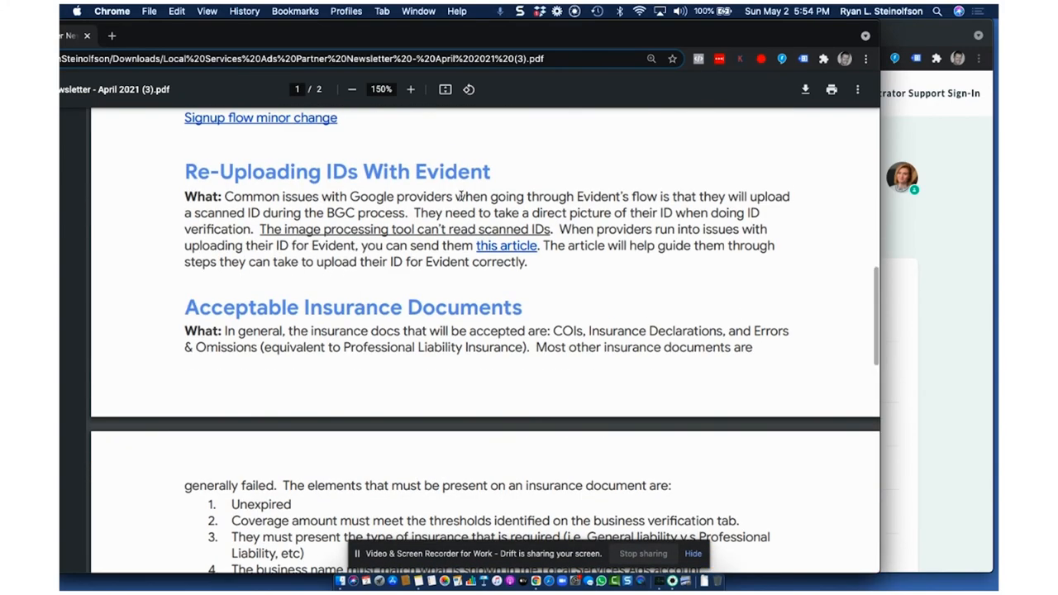
scroll(up, 3)
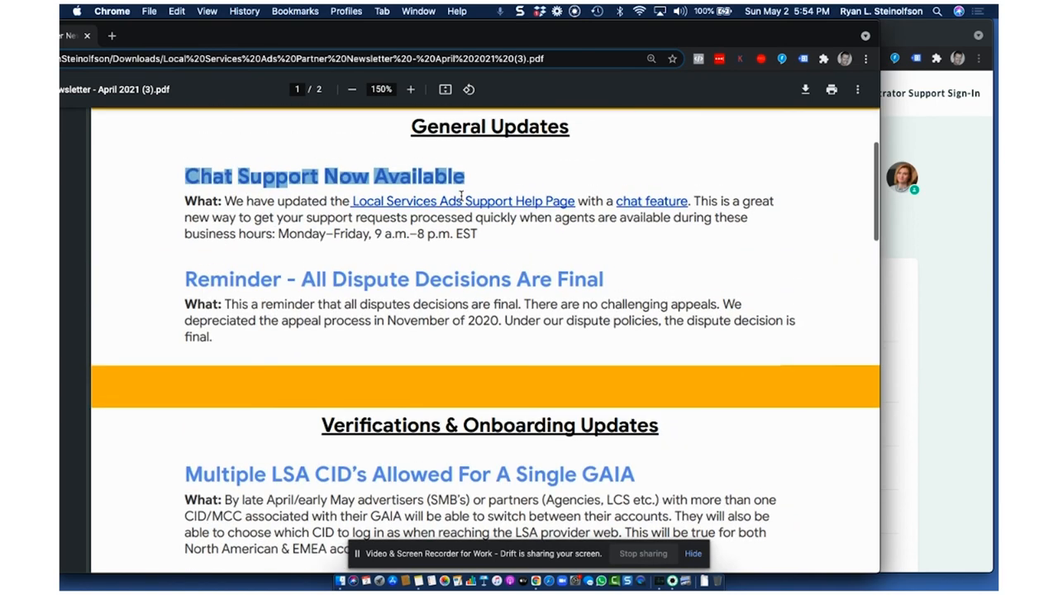
mouse_move(677, 185)
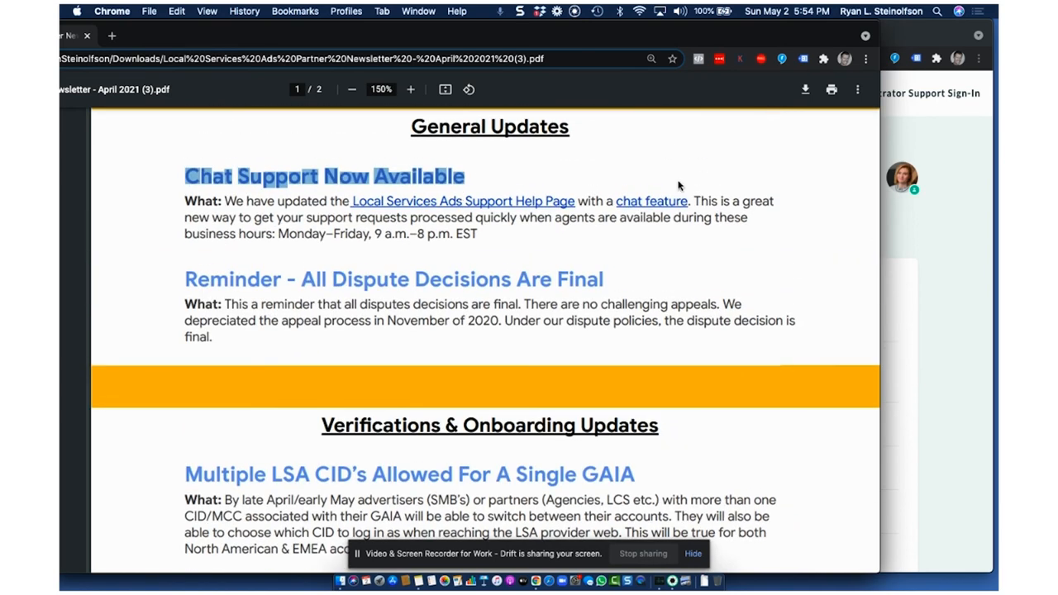
mouse_move(747, 225)
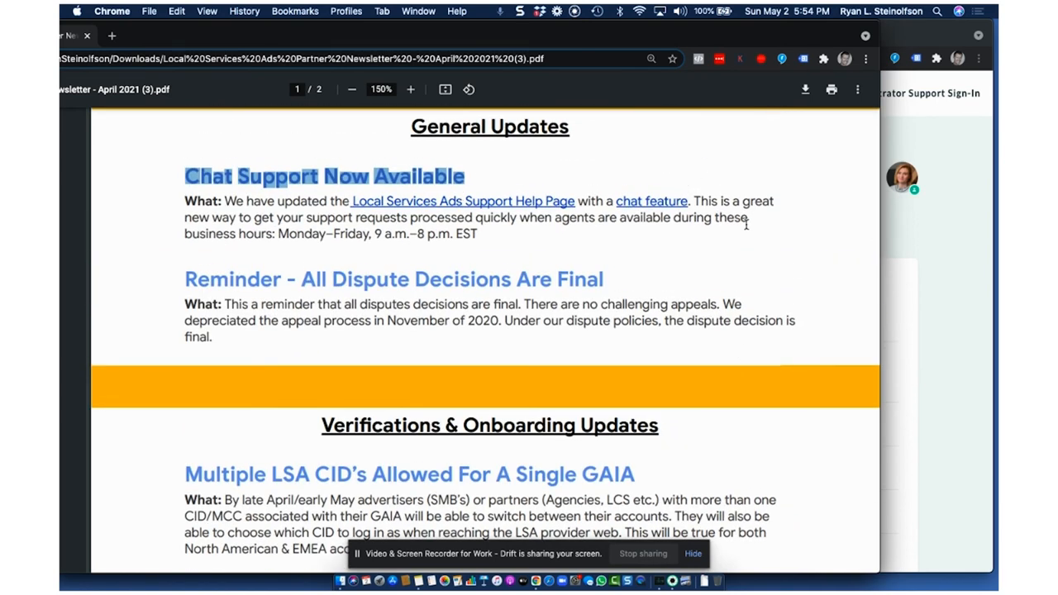
mouse_move(668, 105)
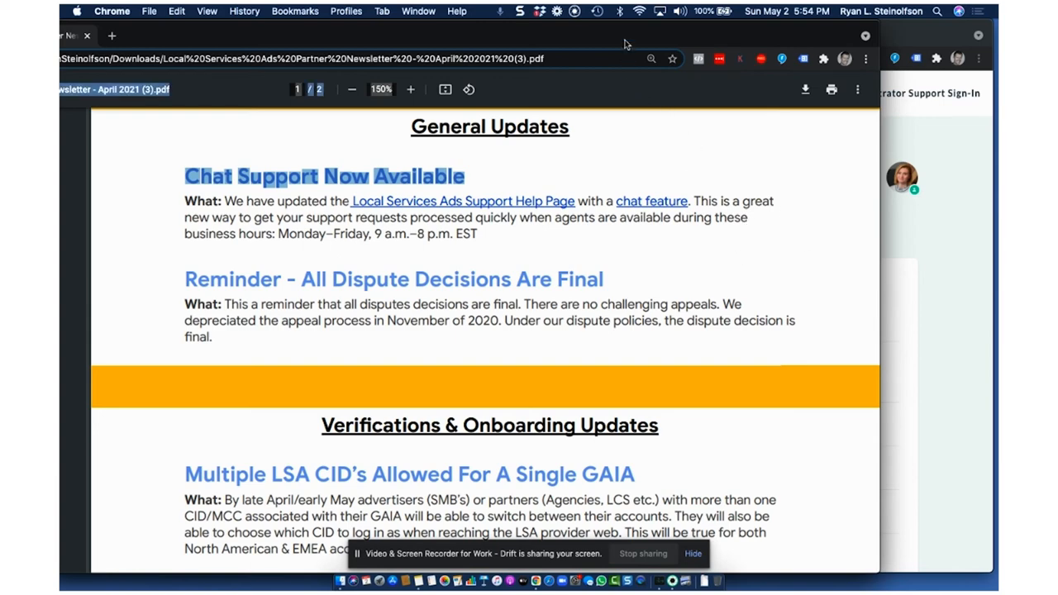
mouse_move(618, 88)
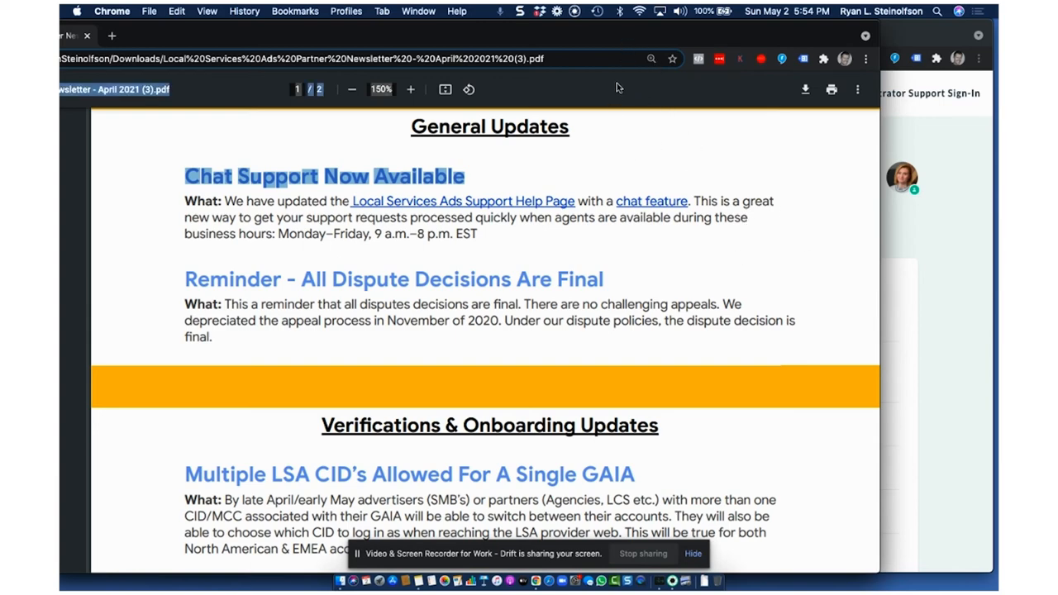
mouse_move(654, 135)
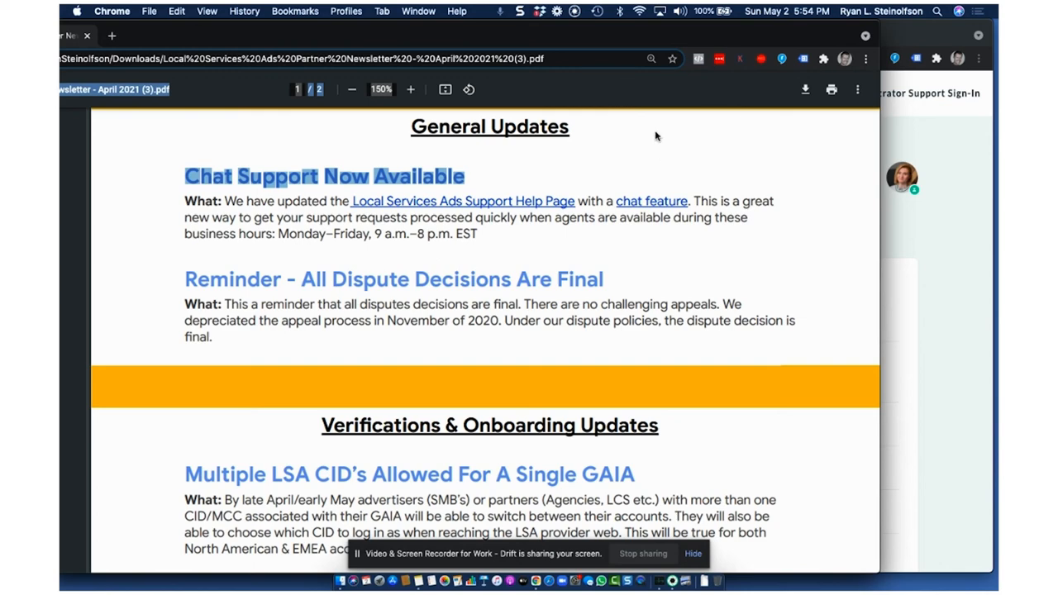
mouse_move(711, 89)
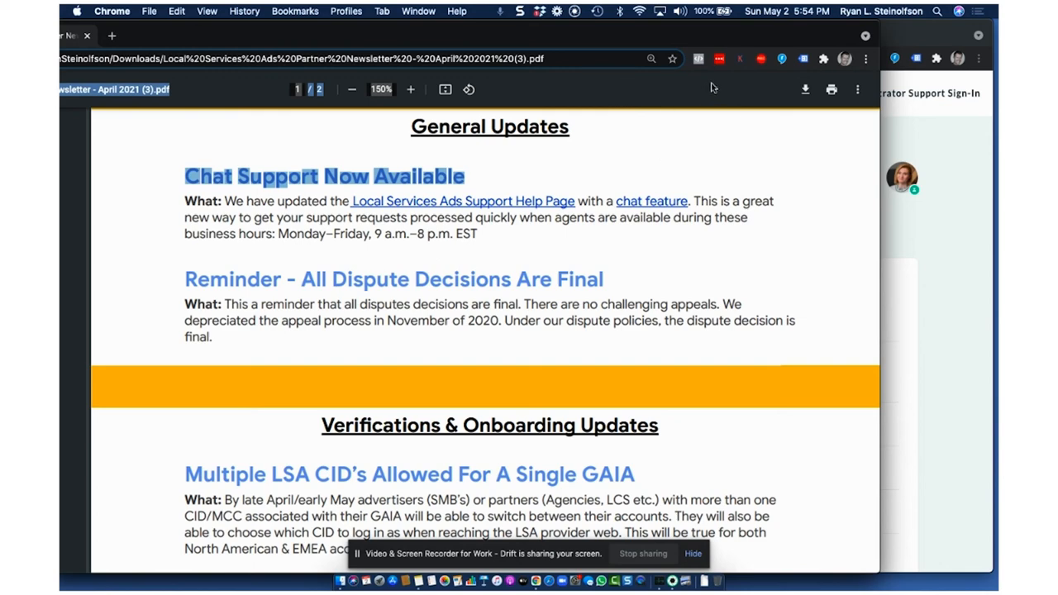